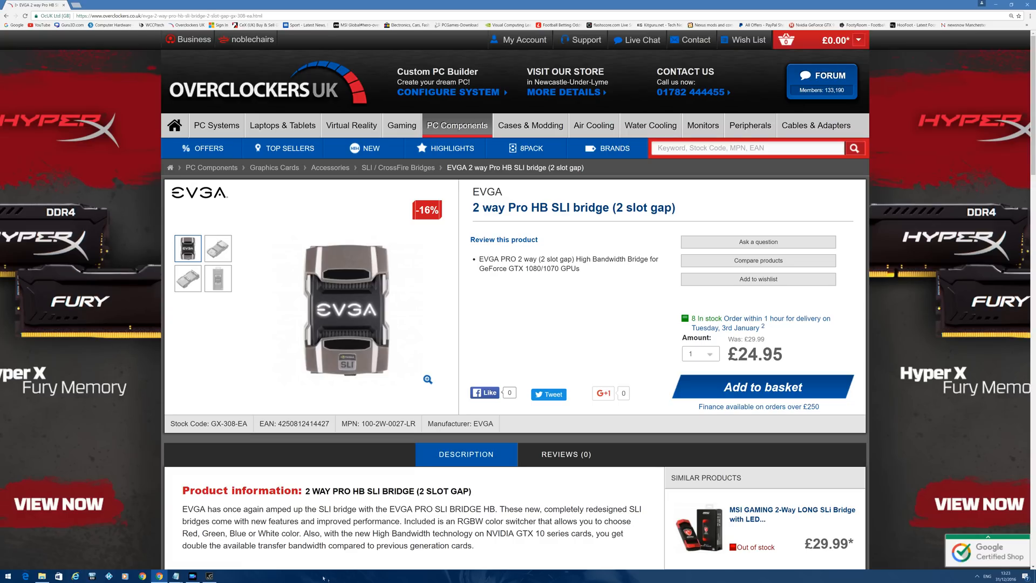
{"action": "mouse_move", "coordinate": [346, 452]}
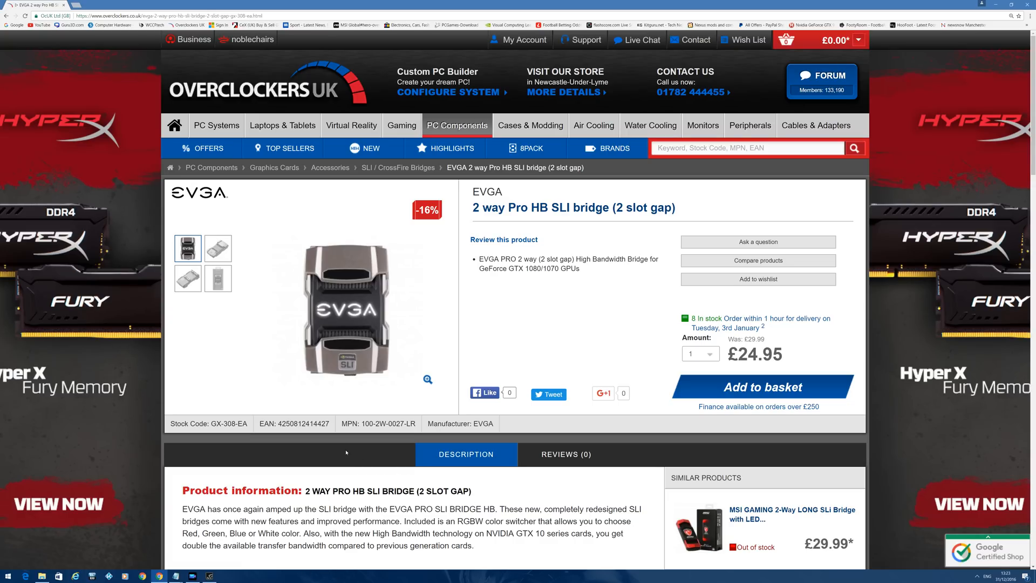
{"action": "mouse_move", "coordinate": [423, 474]}
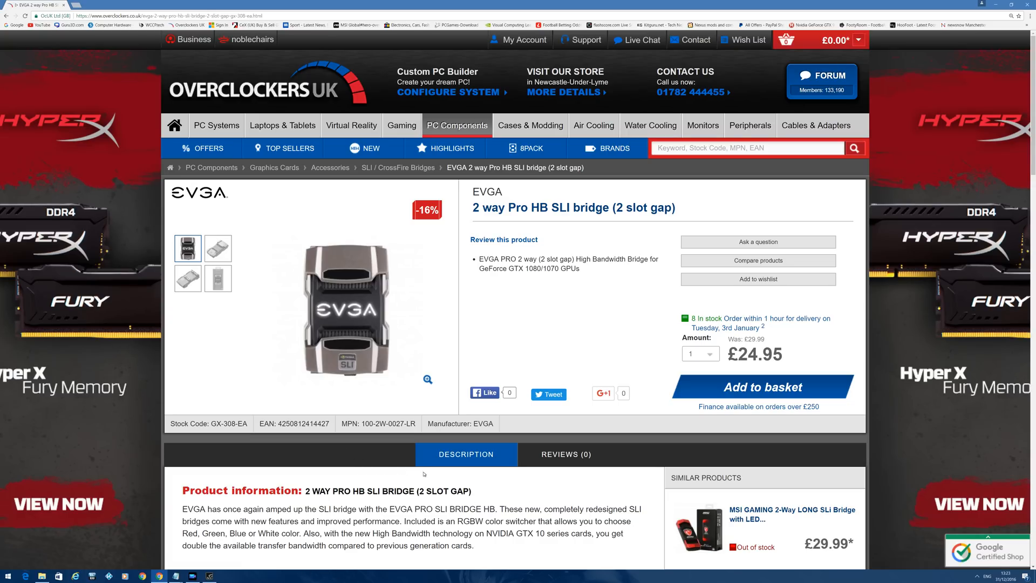
{"action": "mouse_move", "coordinate": [690, 408]}
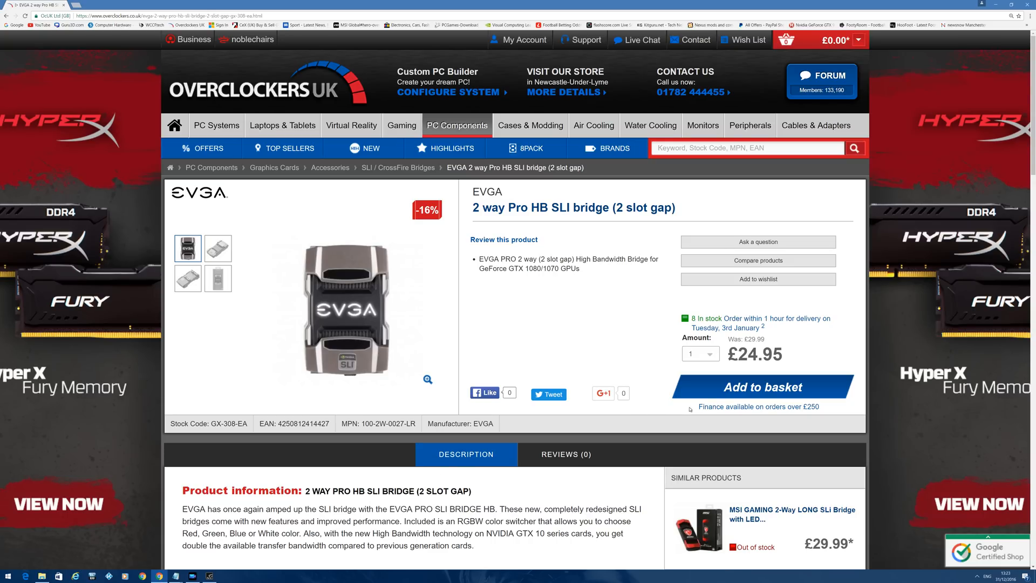
{"action": "mouse_move", "coordinate": [771, 370]}
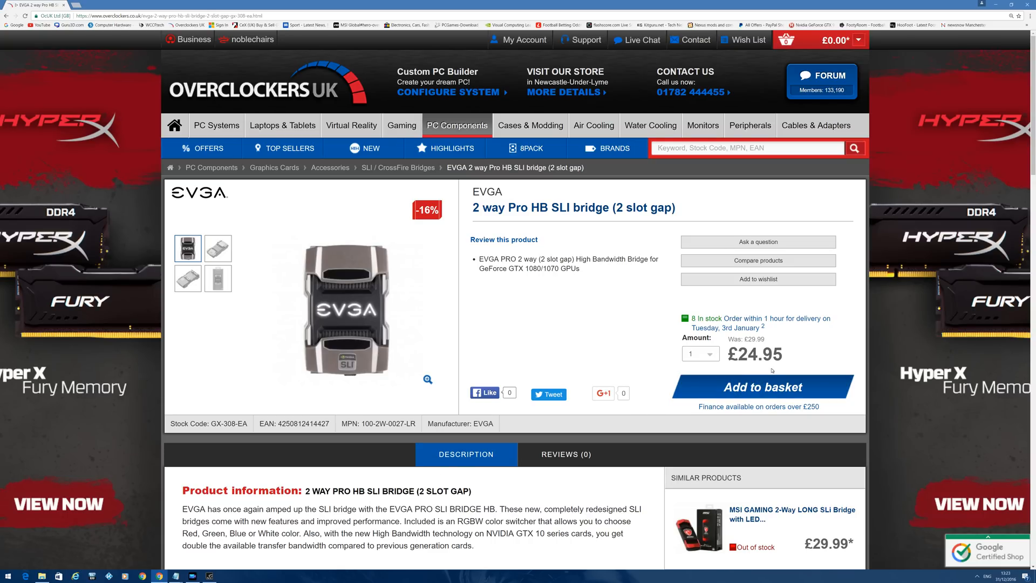
{"action": "mouse_move", "coordinate": [595, 408]}
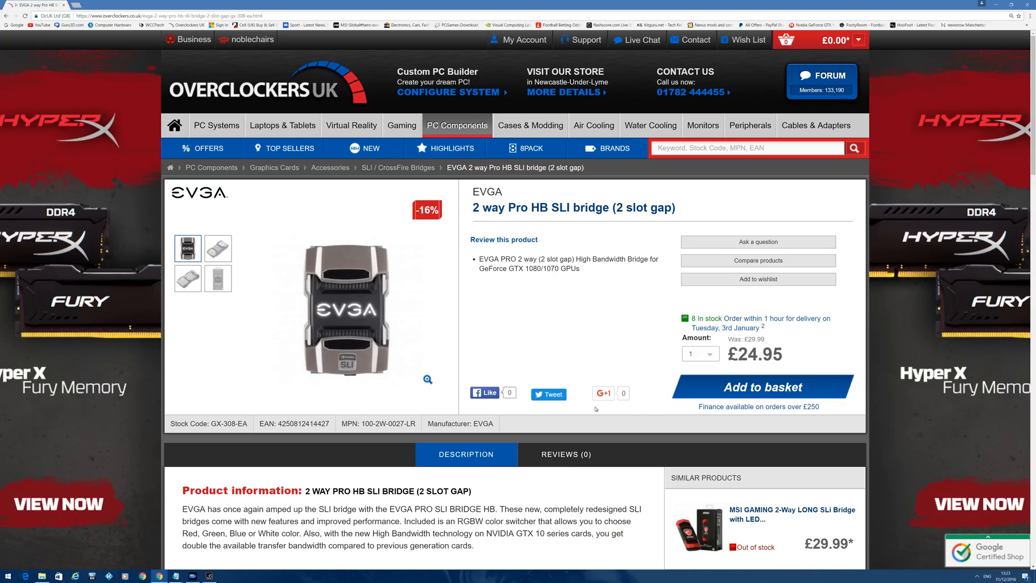
{"action": "scroll", "scroll_direction": "down", "scroll_amount": 3}
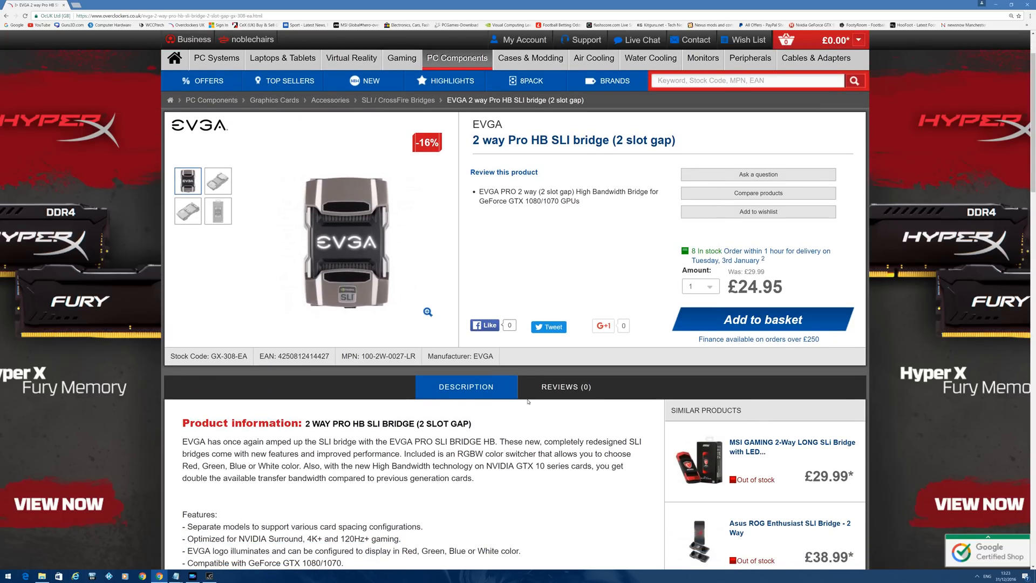
{"action": "scroll", "scroll_direction": "down", "scroll_amount": 3}
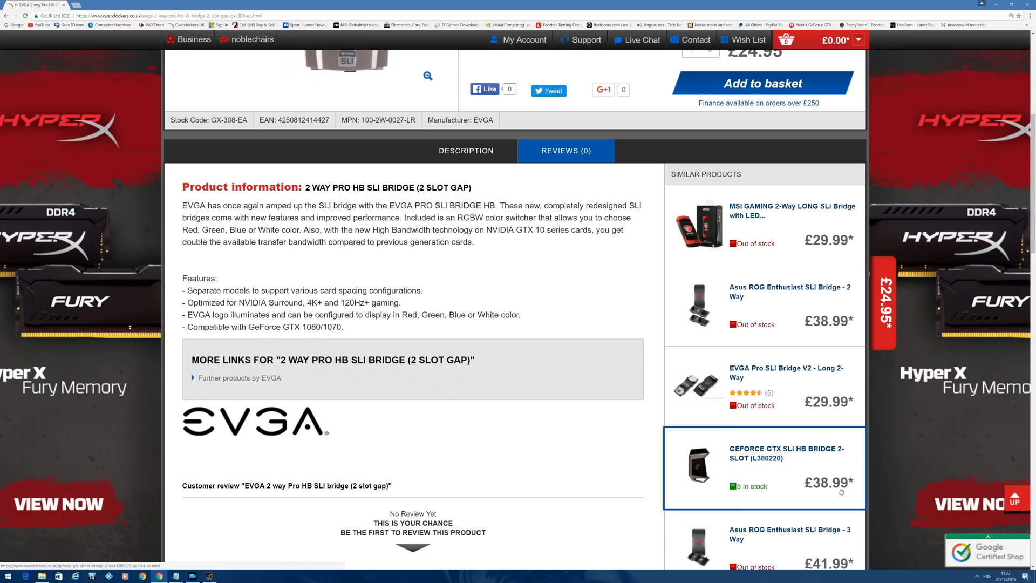
{"action": "mouse_move", "coordinate": [827, 494]}
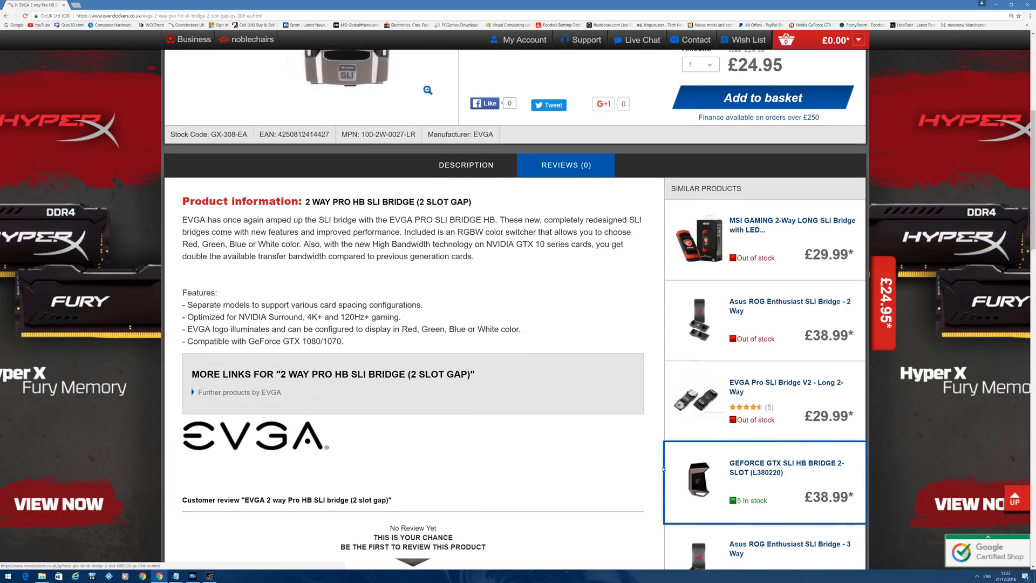
{"action": "scroll", "scroll_direction": "up", "scroll_amount": 3}
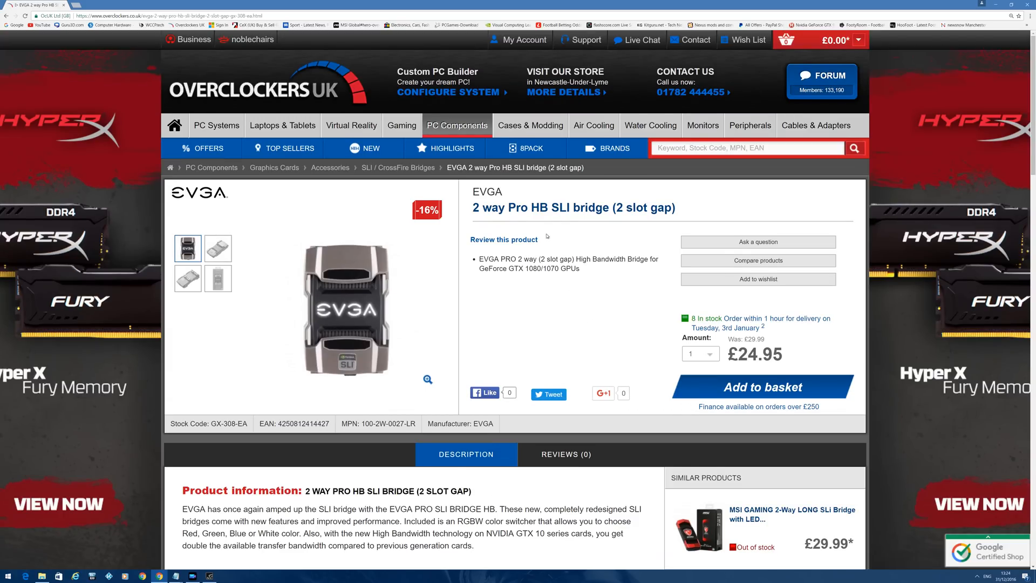
{"action": "mouse_move", "coordinate": [544, 276]}
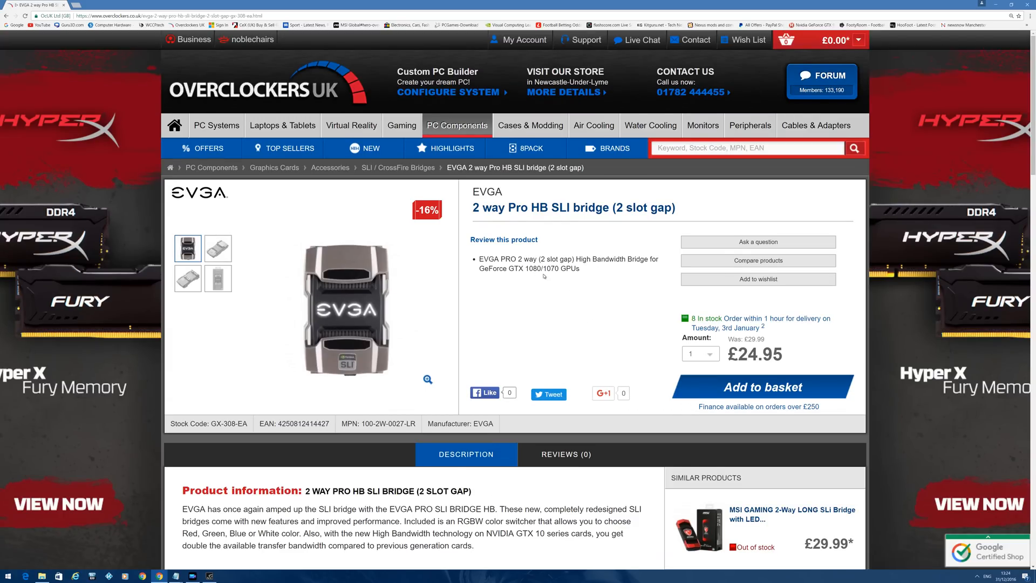